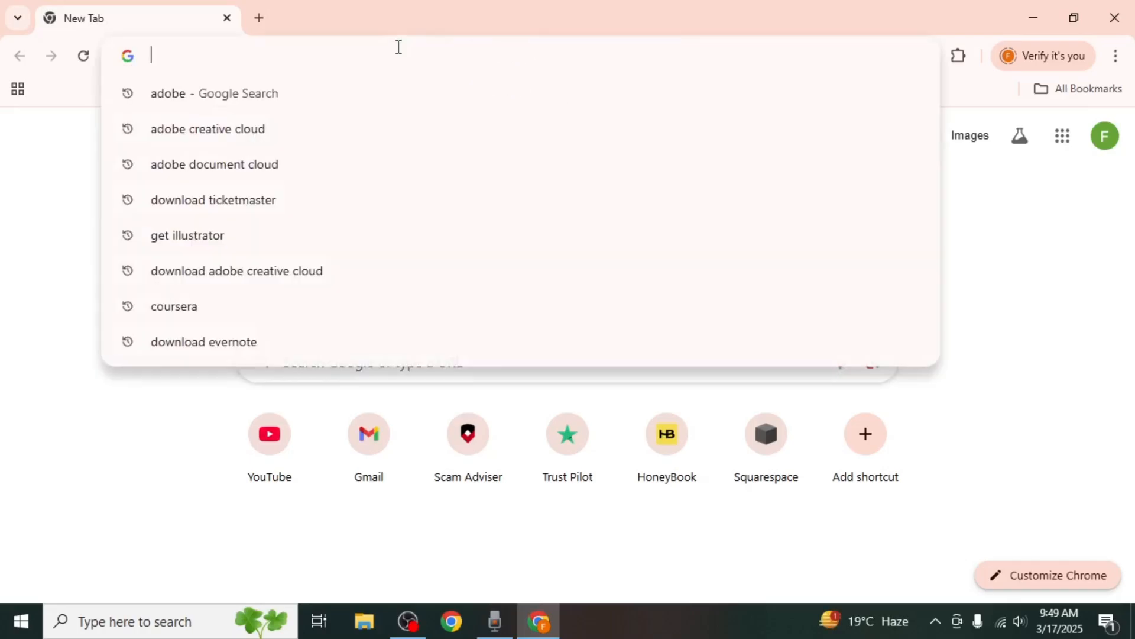
# - Search Google for 'adobe' and follow the Adobe.com result
pyautogui.click(213, 93)
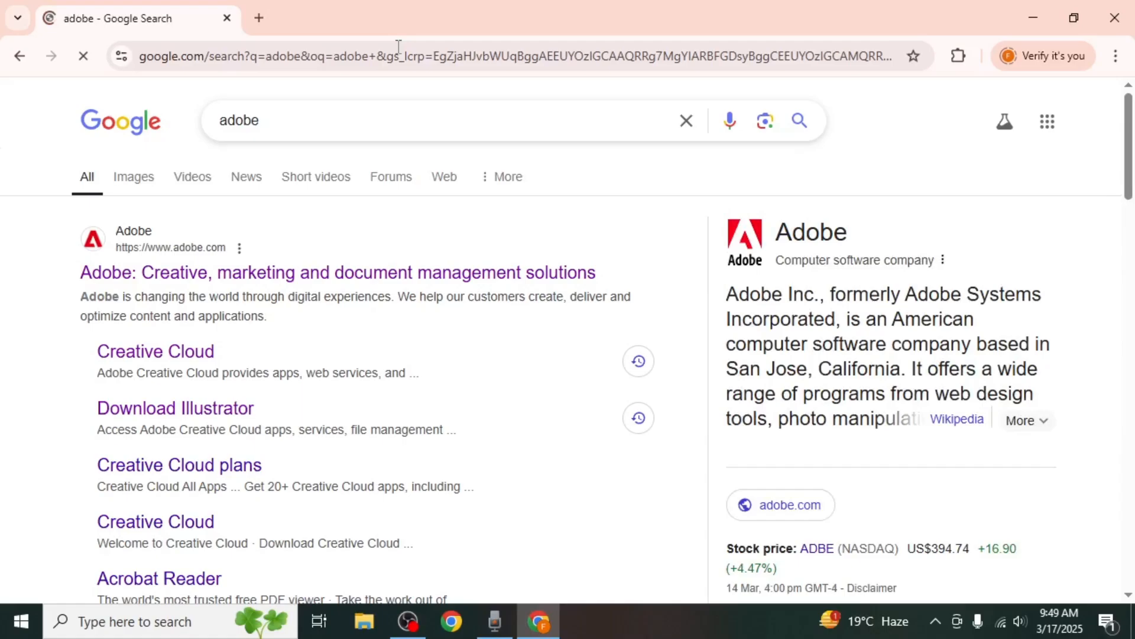
pyautogui.click(337, 272)
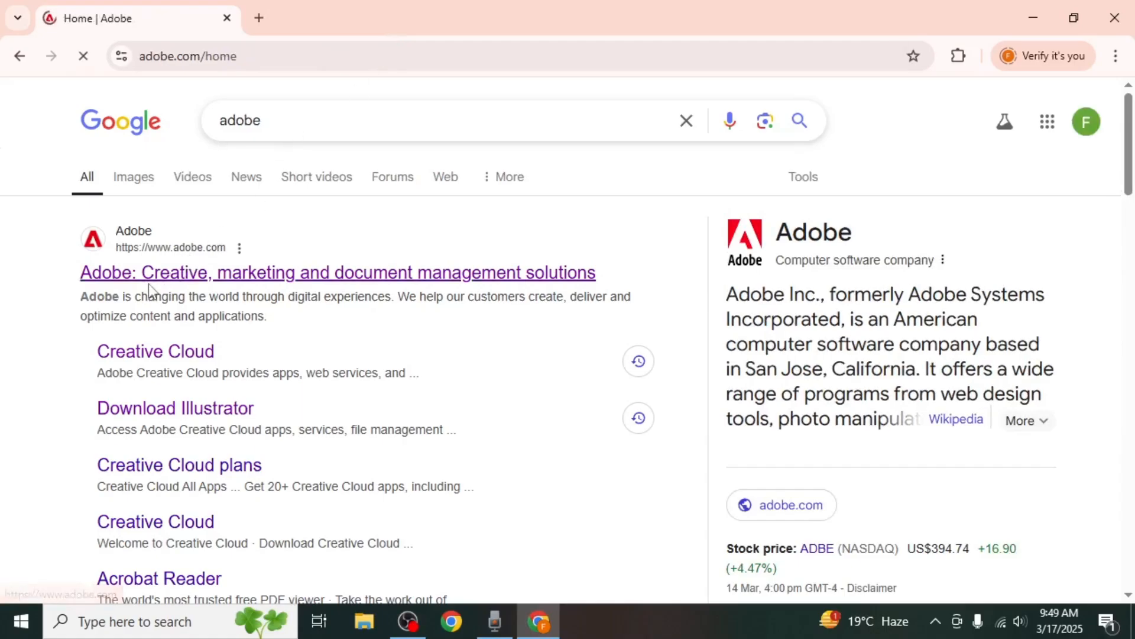
# - Load the signed-in adobe.com/home page with the welcome message and apps
pyautogui.click(338, 272)
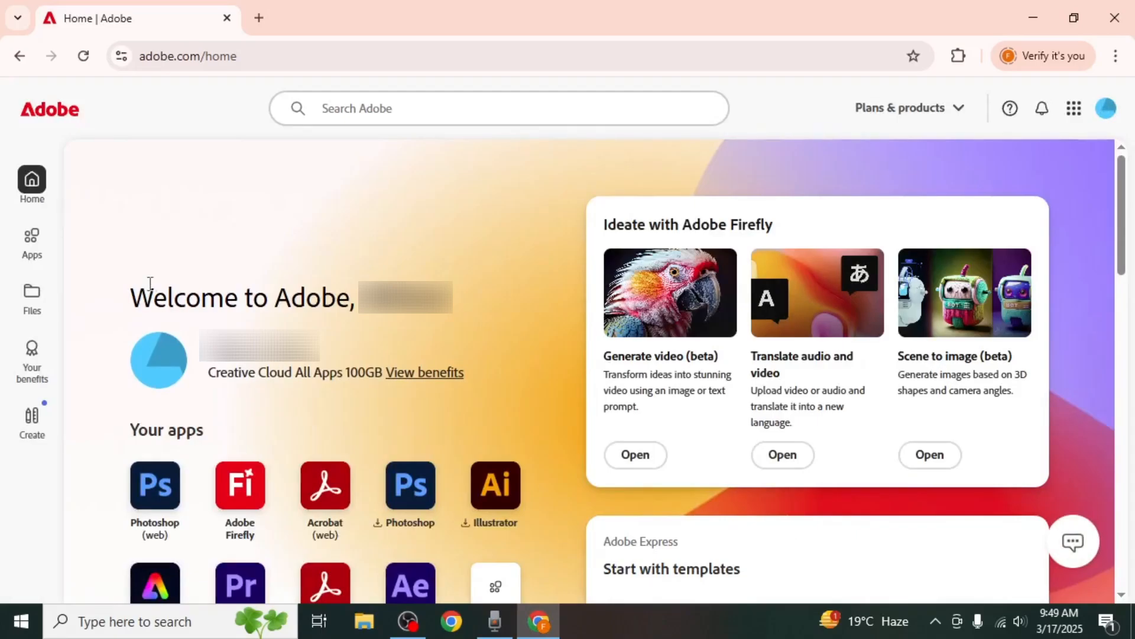
pyautogui.moveTo(32, 297)
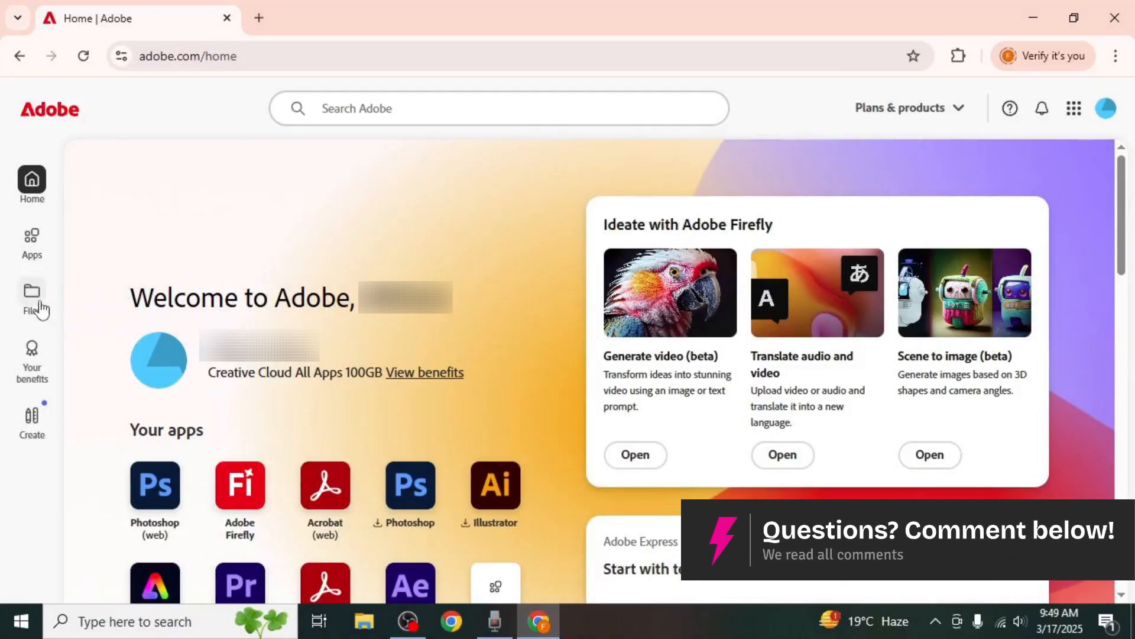
# - Show Files from the left sidebar to list cloud folders and PDFs
pyautogui.click(31, 294)
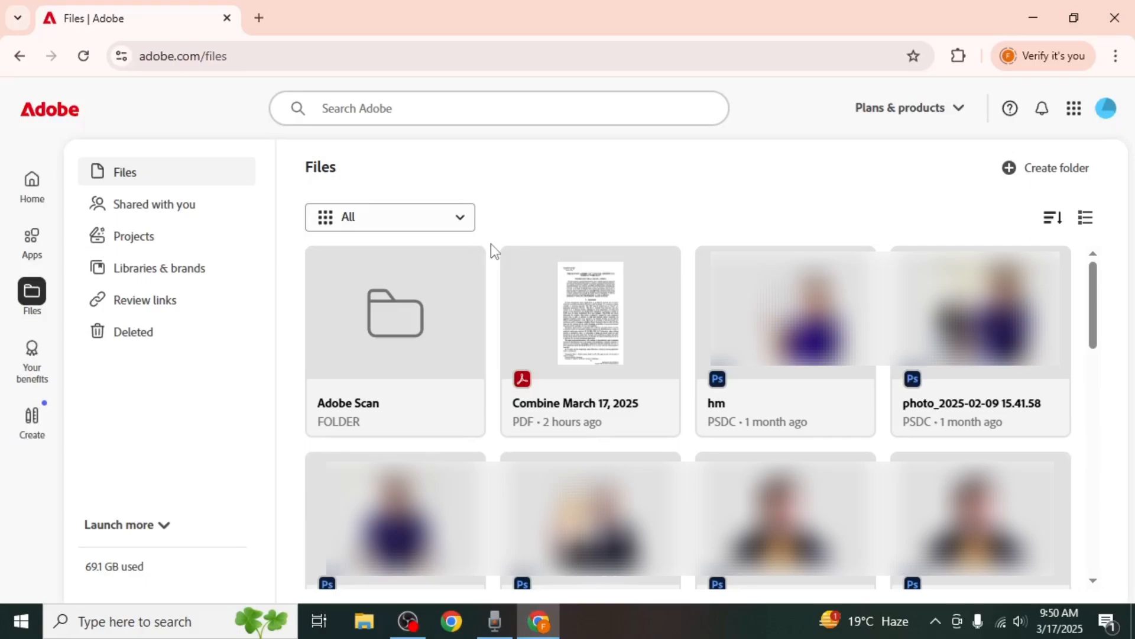
pyautogui.moveTo(133, 331)
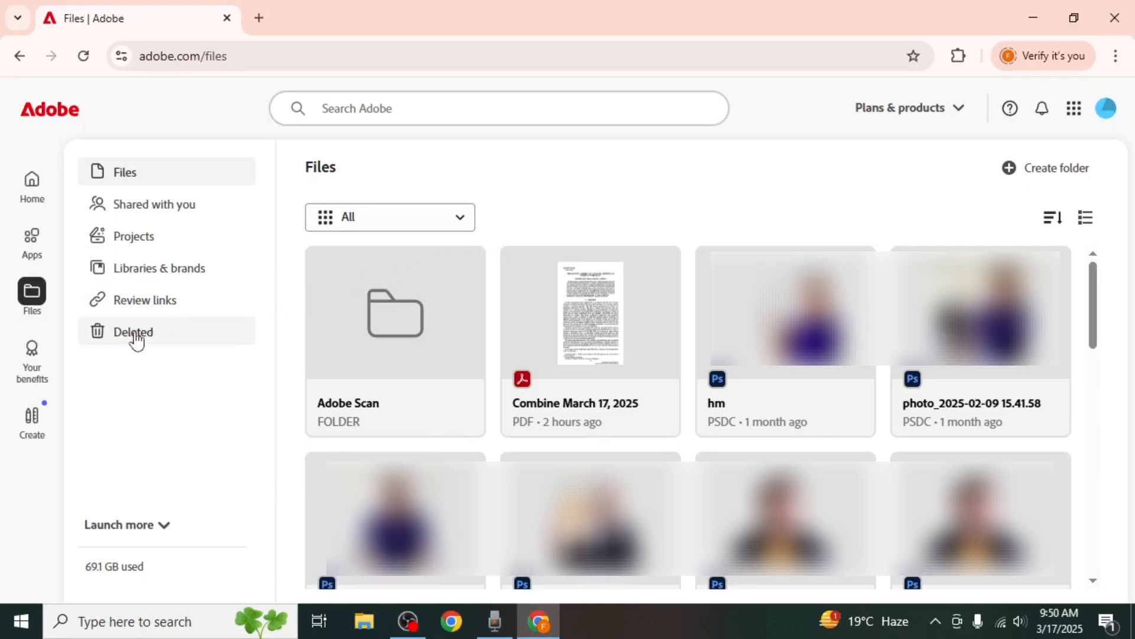
# - Show the Deleted folder listing the deleted PDF and brand item
pyautogui.click(132, 331)
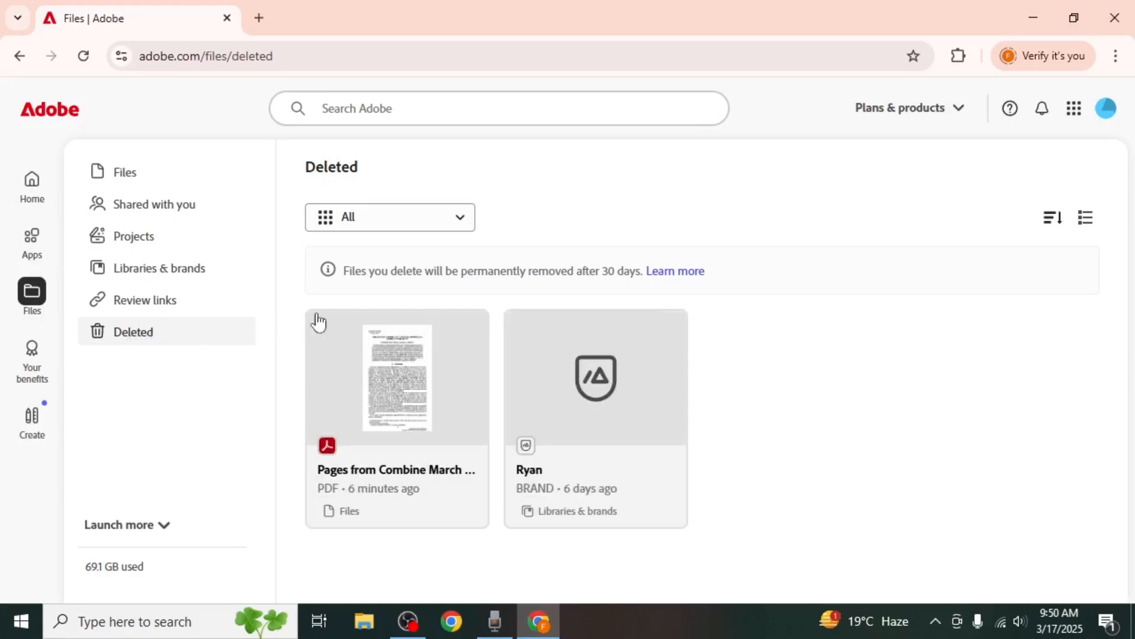
pyautogui.moveTo(460, 301)
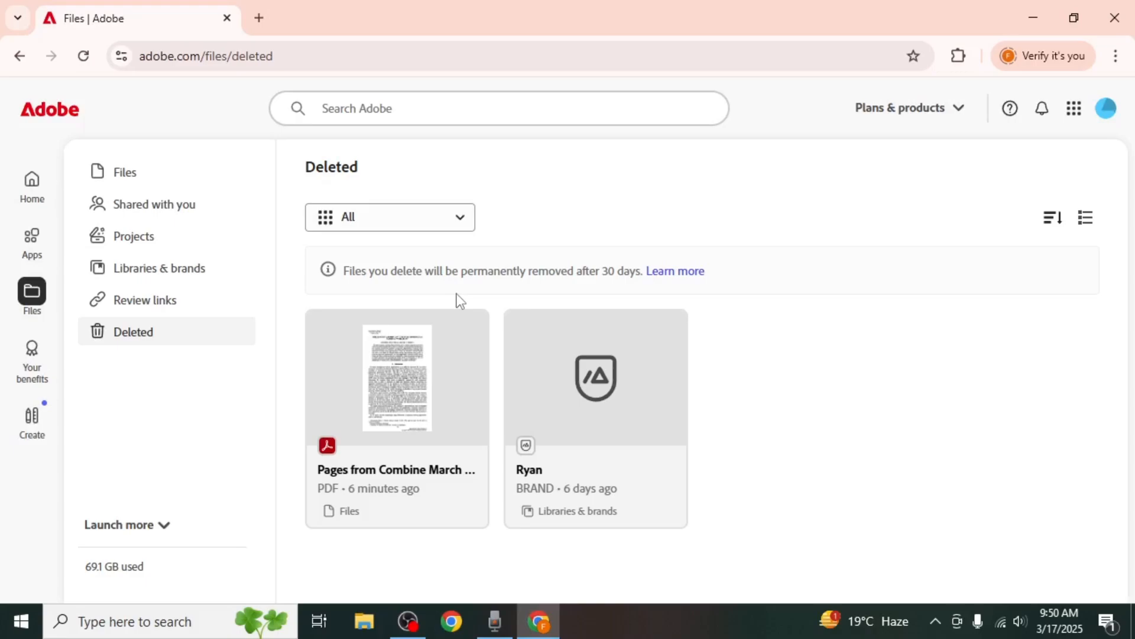
pyautogui.moveTo(513, 275)
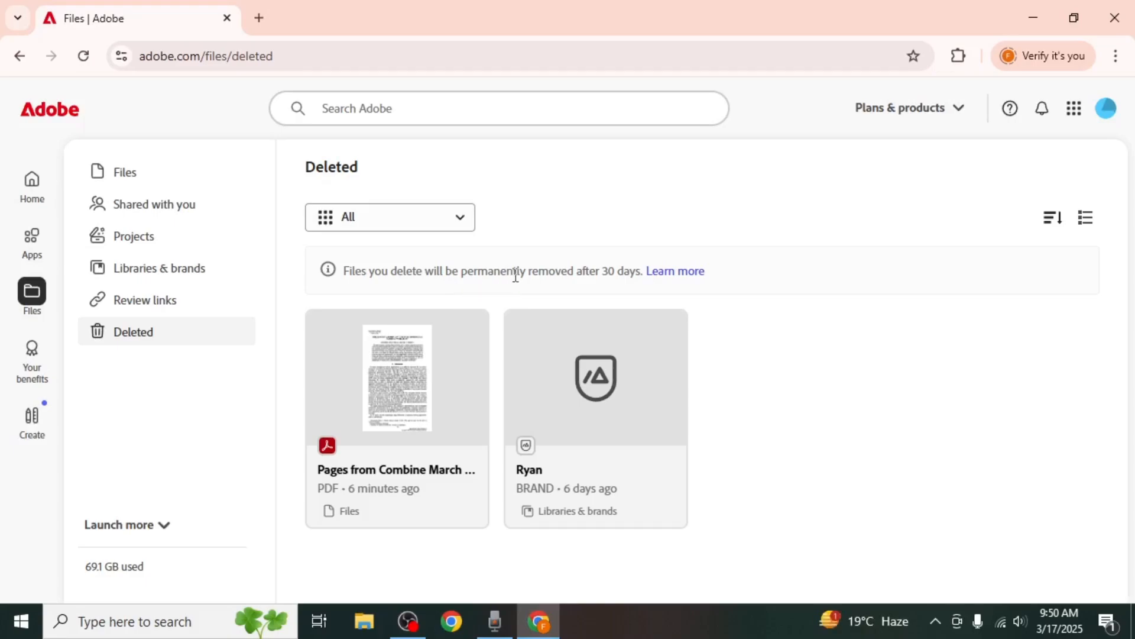
pyautogui.moveTo(619, 278)
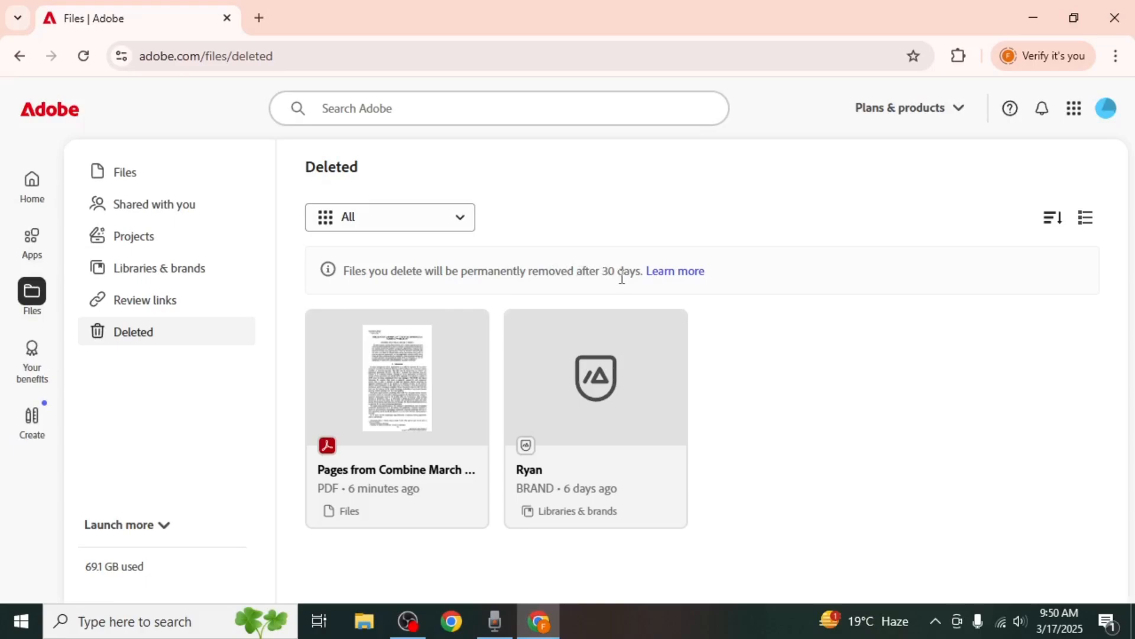
pyautogui.moveTo(504, 309)
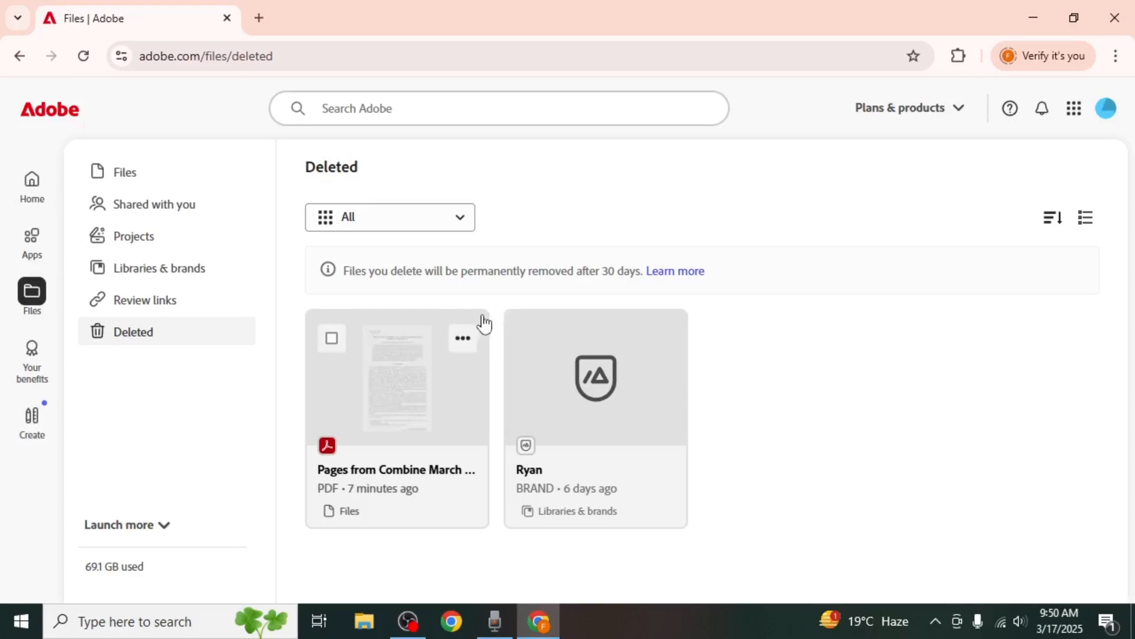
# - Select the deleted PDF card and restore it to Files
pyautogui.click(332, 338)
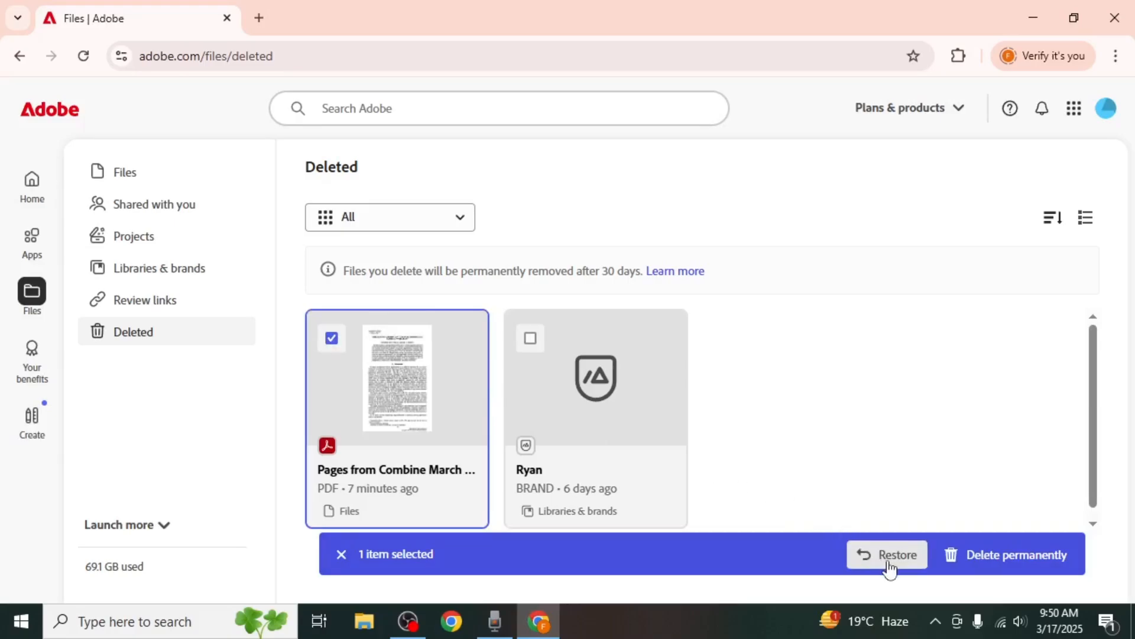
pyautogui.click(887, 554)
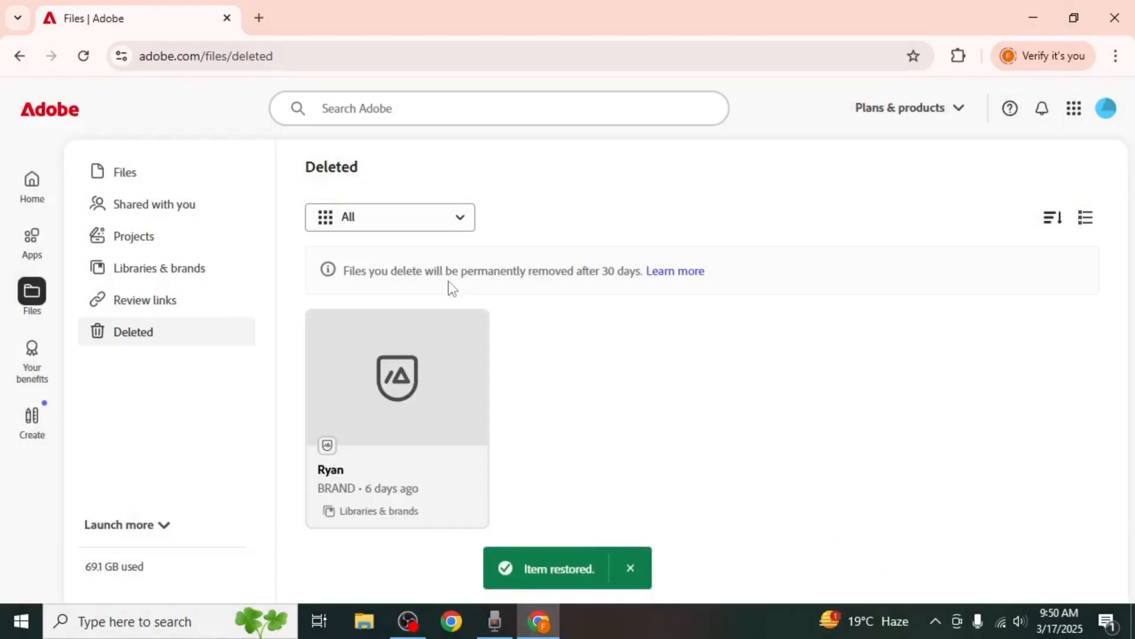